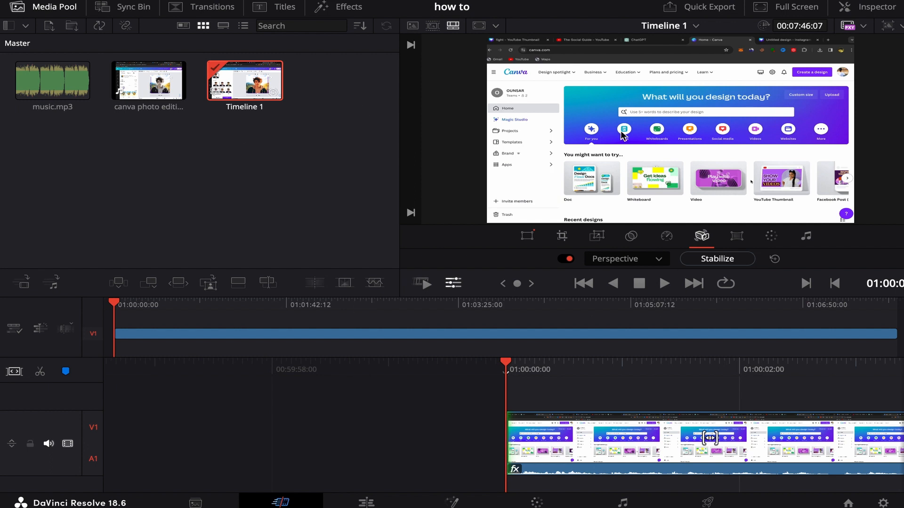
{"action": "mouse_move", "coordinate": [417, 429]}
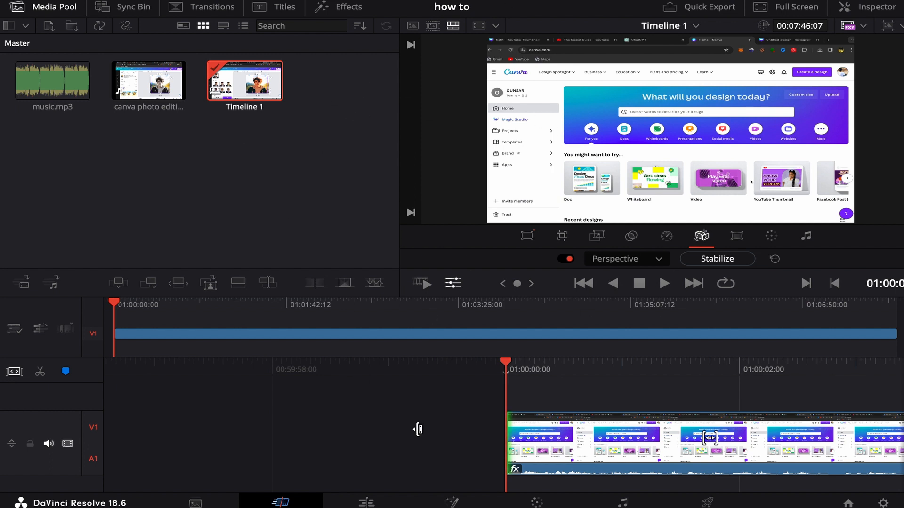
{"action": "mouse_move", "coordinate": [576, 438]}
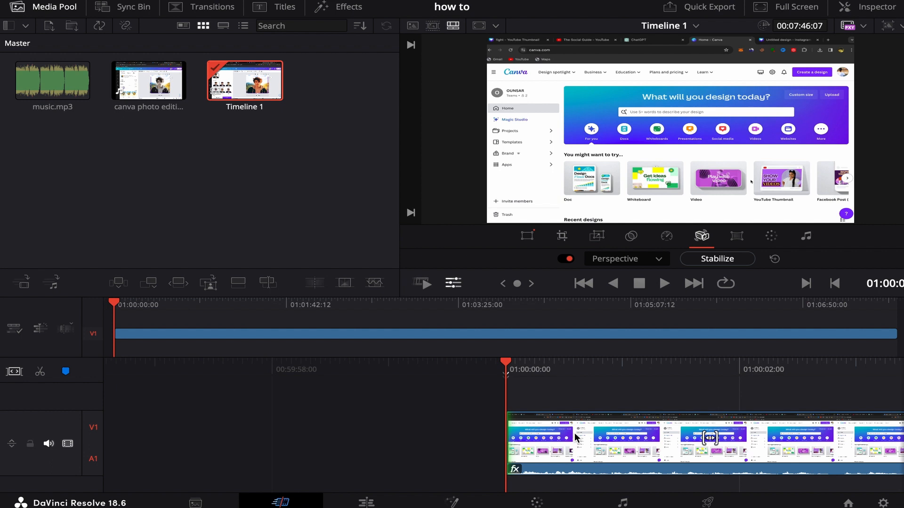
{"action": "mouse_move", "coordinate": [659, 420]}
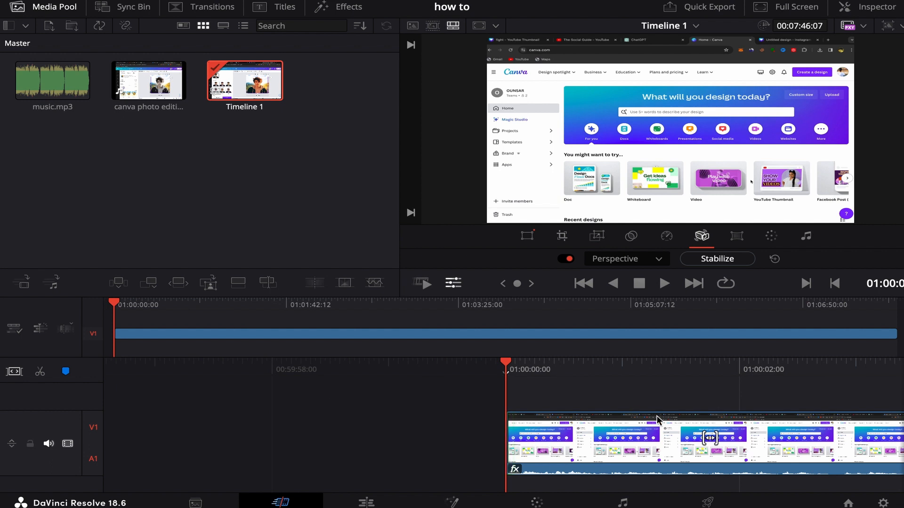
{"action": "mouse_move", "coordinate": [520, 443]}
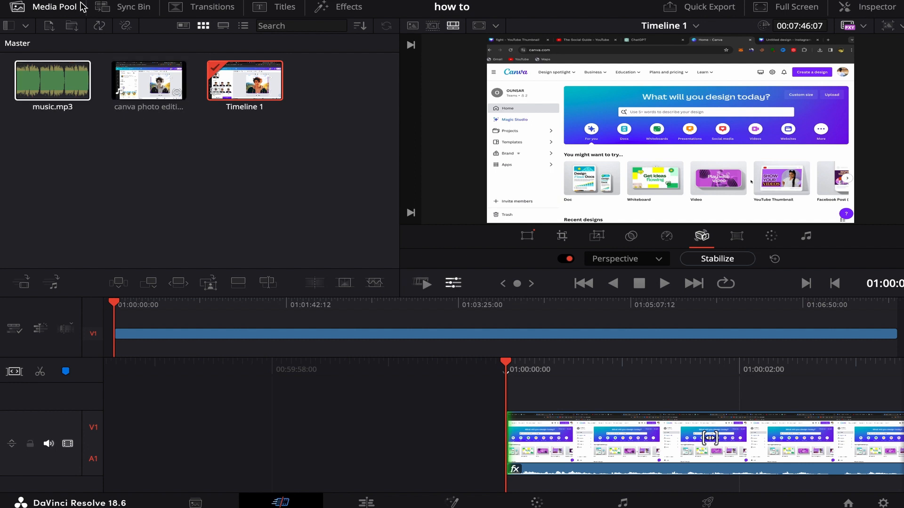
{"action": "mouse_move", "coordinate": [51, 25]}
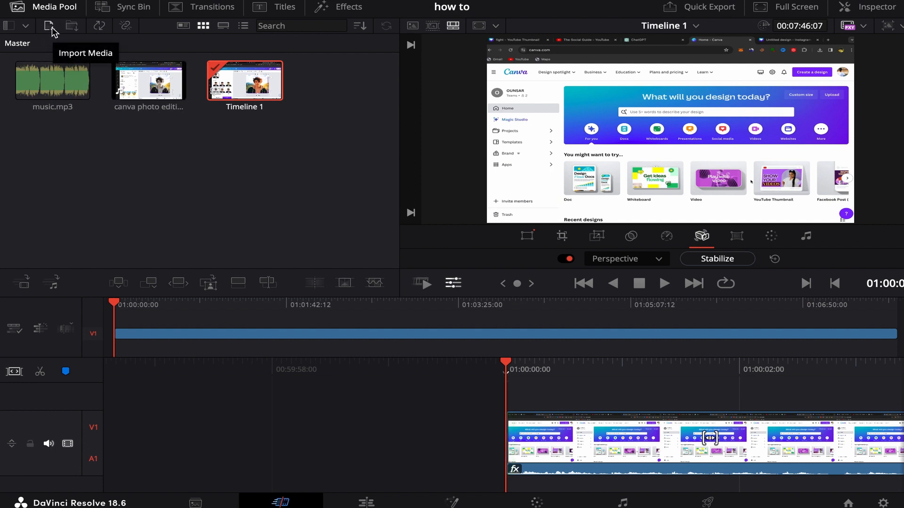
{"action": "mouse_move", "coordinate": [53, 33]}
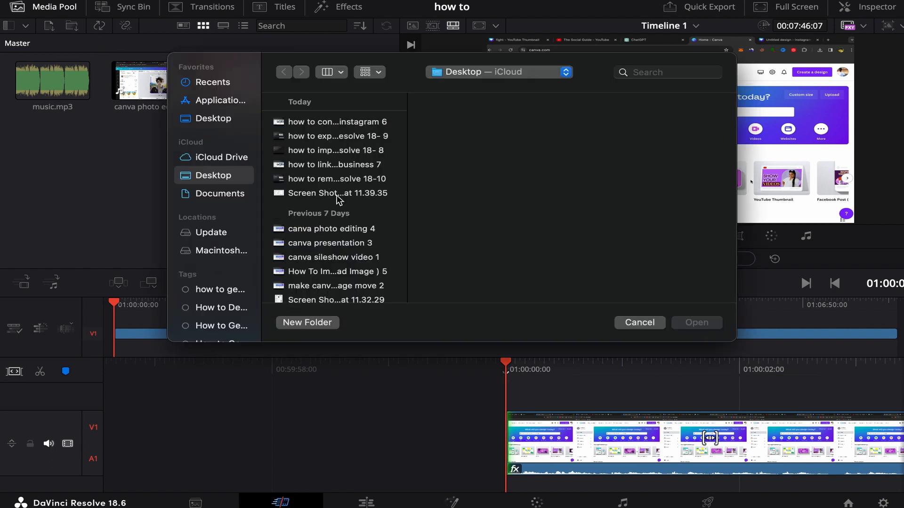
- In the import dialog, go to the Downloads folder and select the Relax Beat .m4a file
{"action": "scroll", "scroll_direction": "down", "scroll_amount": 3}
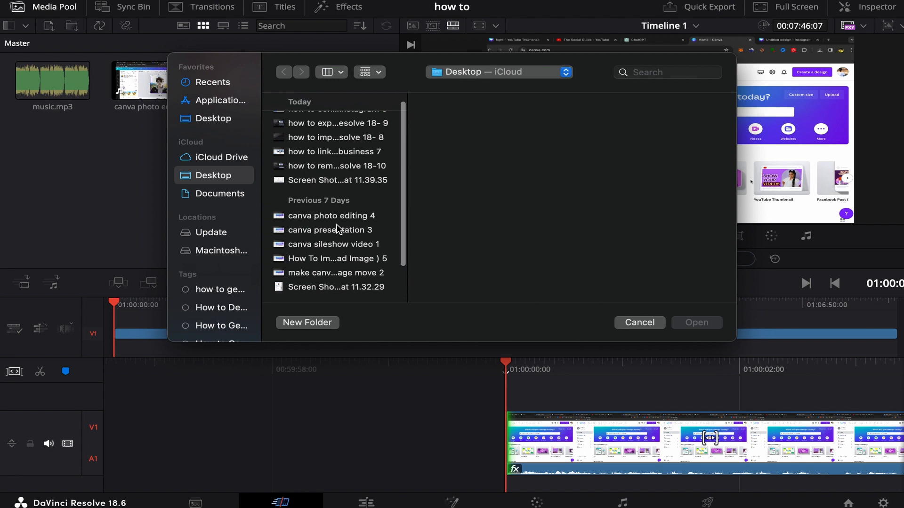
{"action": "scroll", "scroll_direction": "down", "scroll_amount": 3}
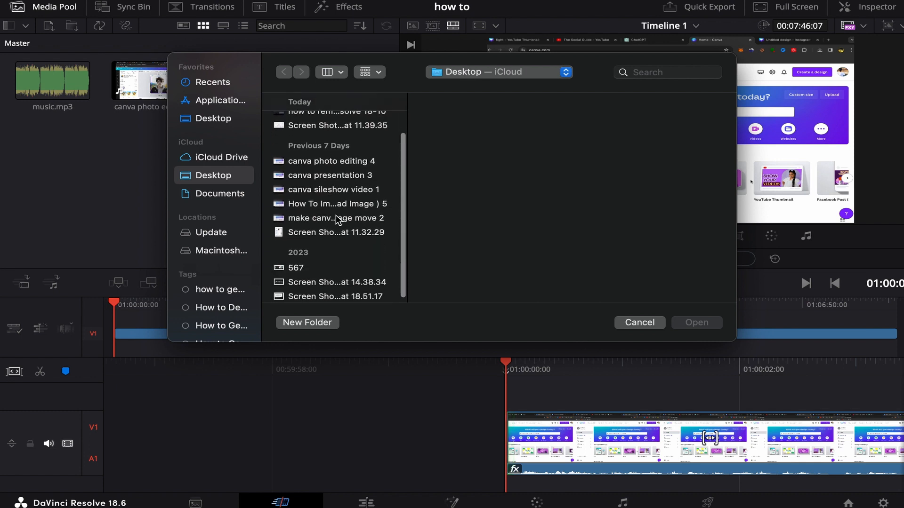
{"action": "scroll", "scroll_direction": "up", "scroll_amount": 3}
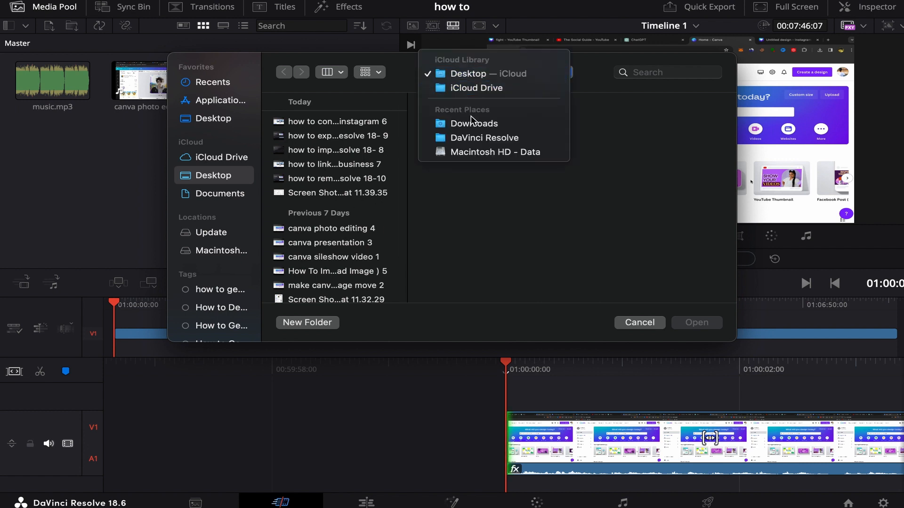
{"action": "left_click", "coordinate": [474, 123]}
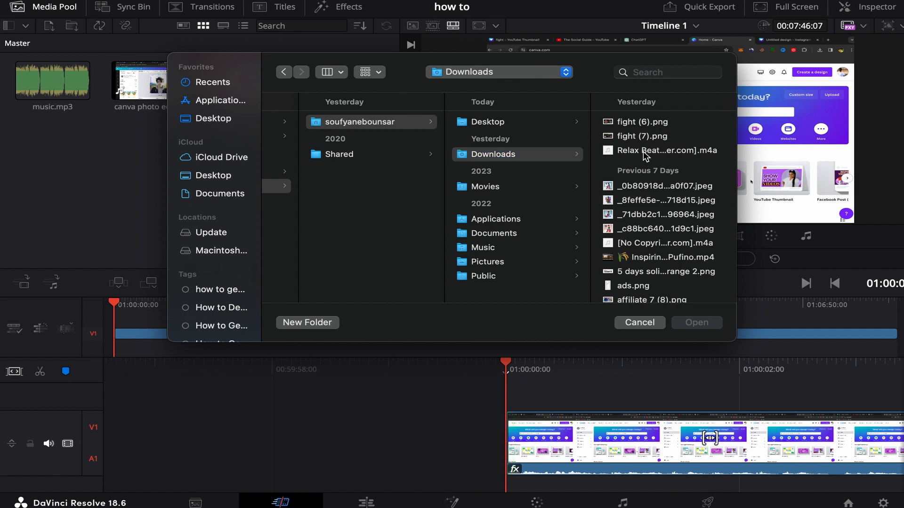
{"action": "left_click", "coordinate": [667, 151]}
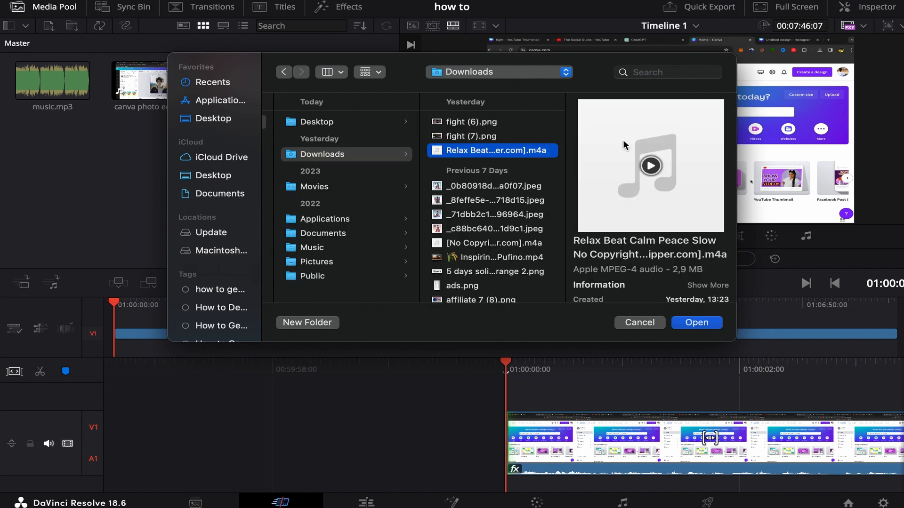
{"action": "mouse_move", "coordinate": [662, 176]}
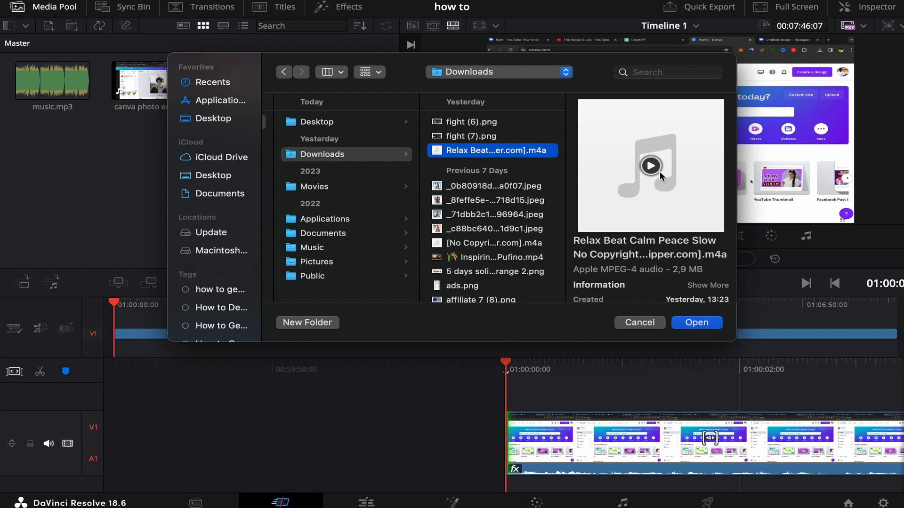
{"action": "mouse_move", "coordinate": [650, 326]}
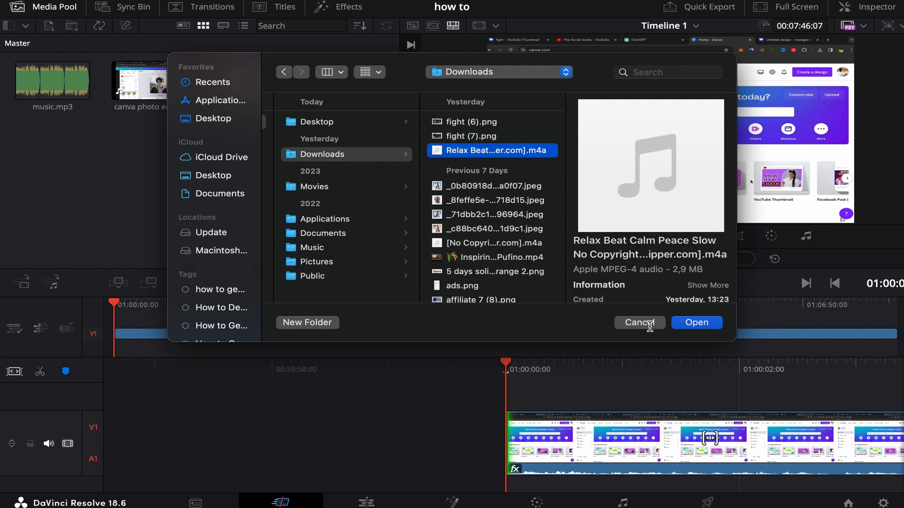
- Cancel the file picker and select music.mp3 on audio track A2 beneath the Canva clip
{"action": "left_click", "coordinate": [639, 323]}
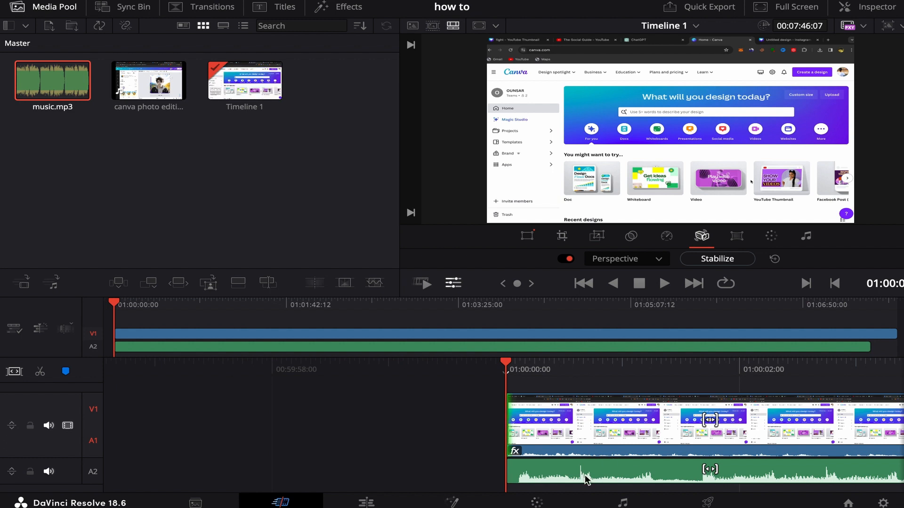
{"action": "left_click", "coordinate": [806, 236]}
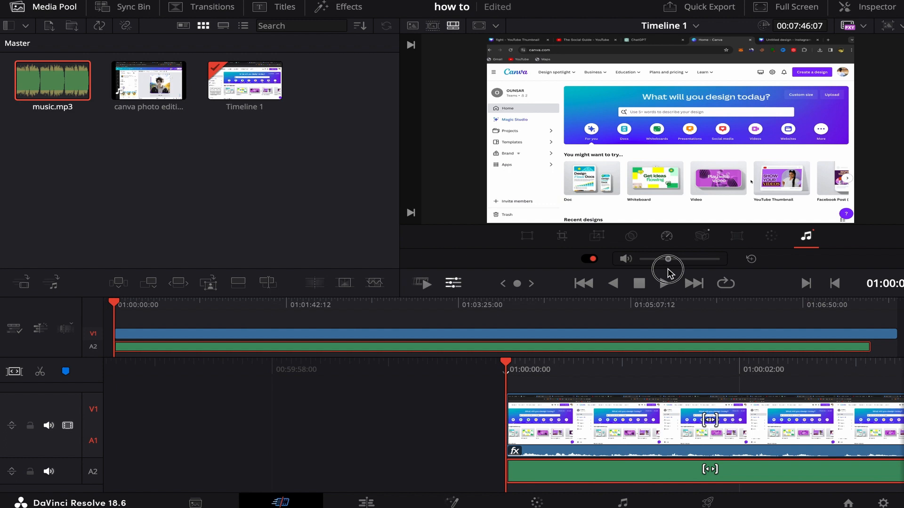
{"action": "mouse_move", "coordinate": [590, 386]}
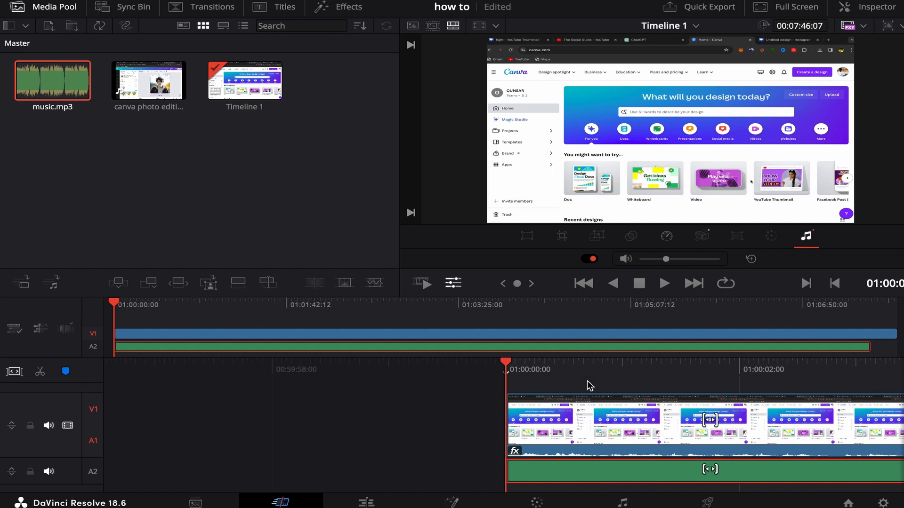